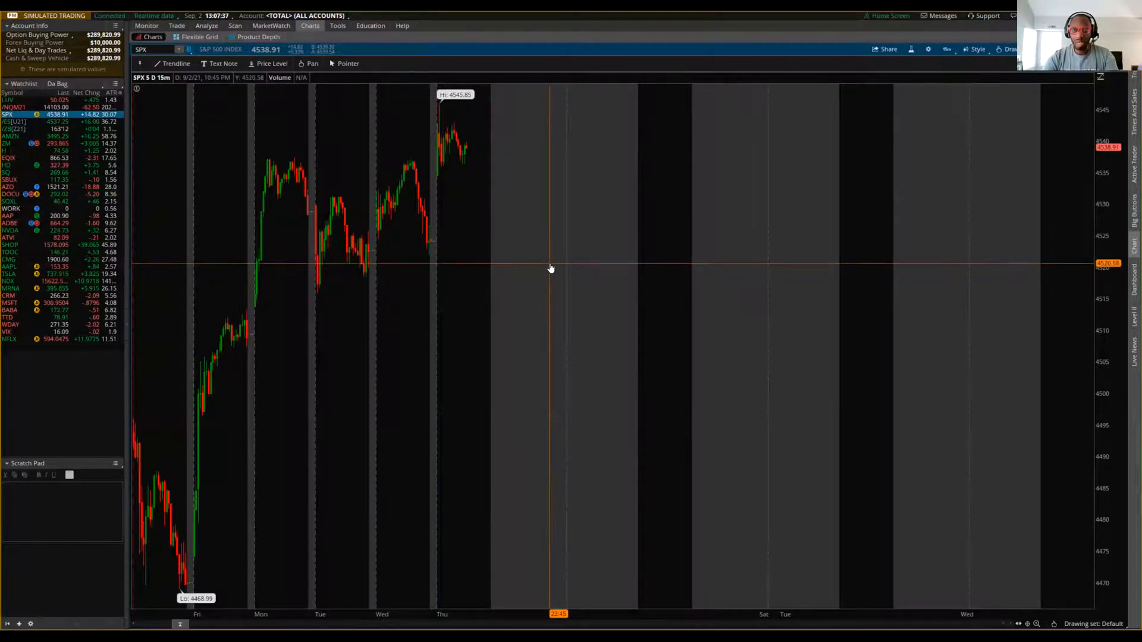
mouse_move(517, 270)
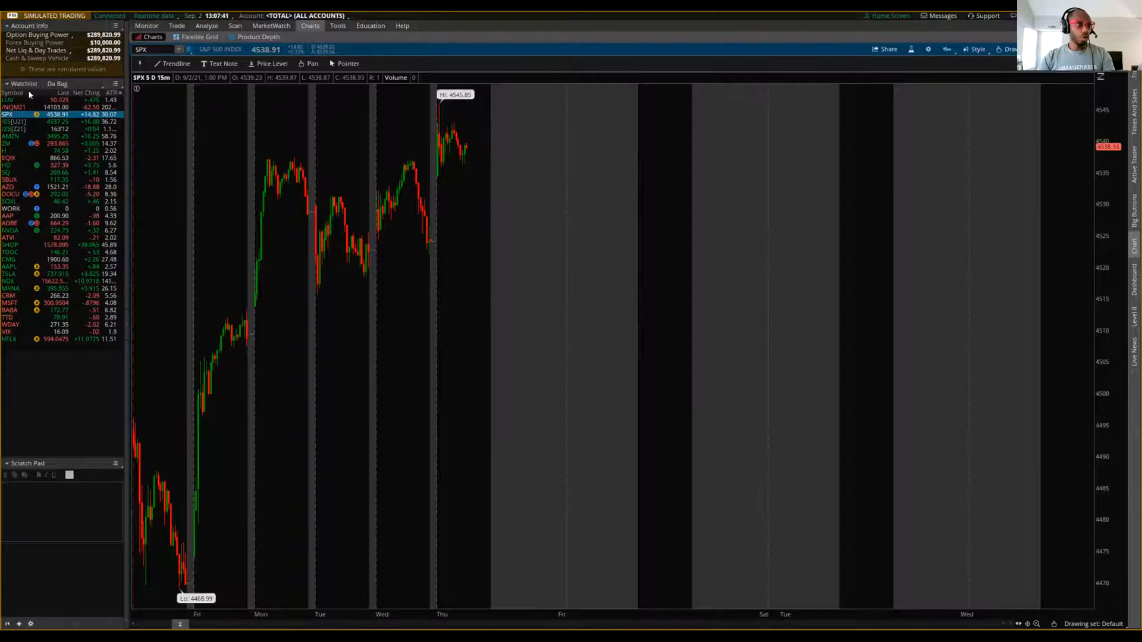
- Switch to the Trade view showing the SPX option chain with its expirations
click(176, 25)
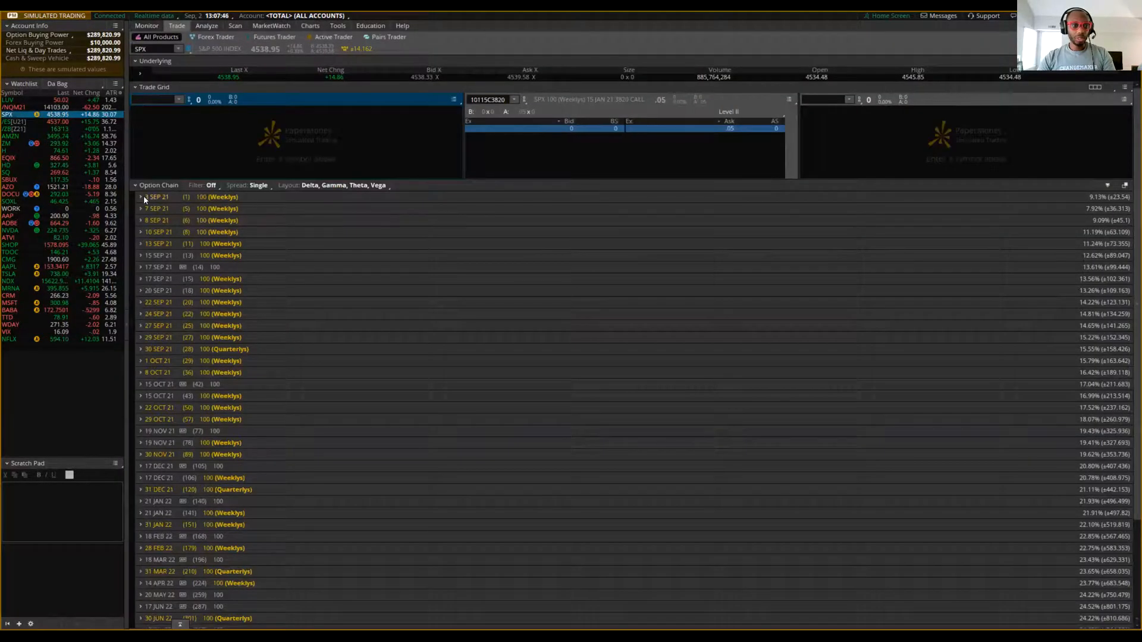
- Sell 20 SPX 3 SEP 21 4535/4530 put verticals at a 1.55 limit credit and send
click(140, 215)
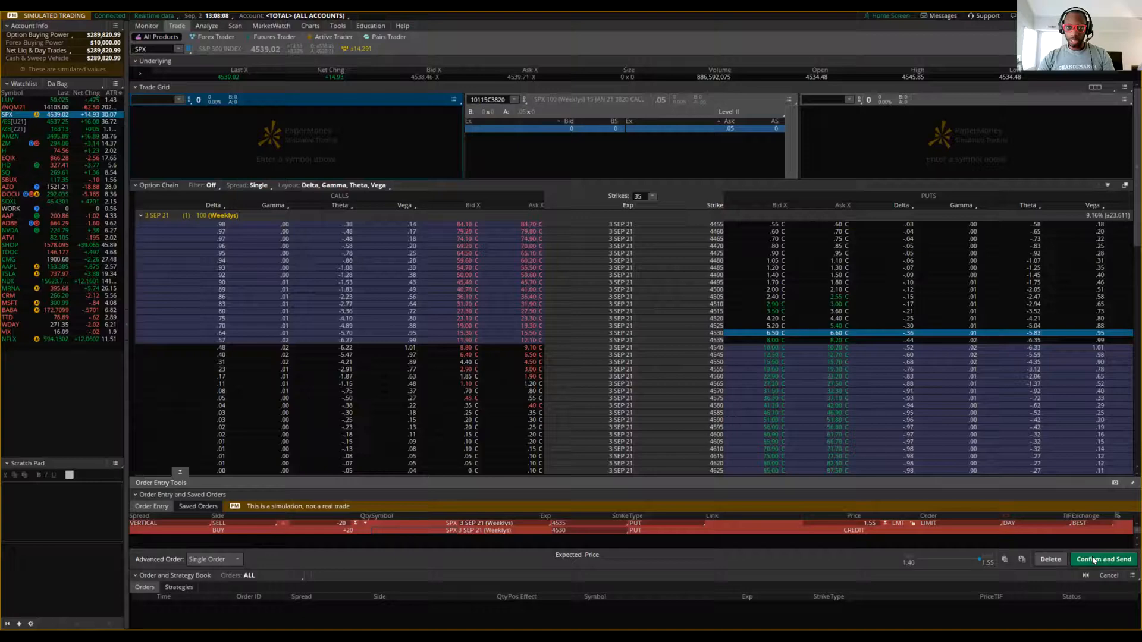
click(1104, 559)
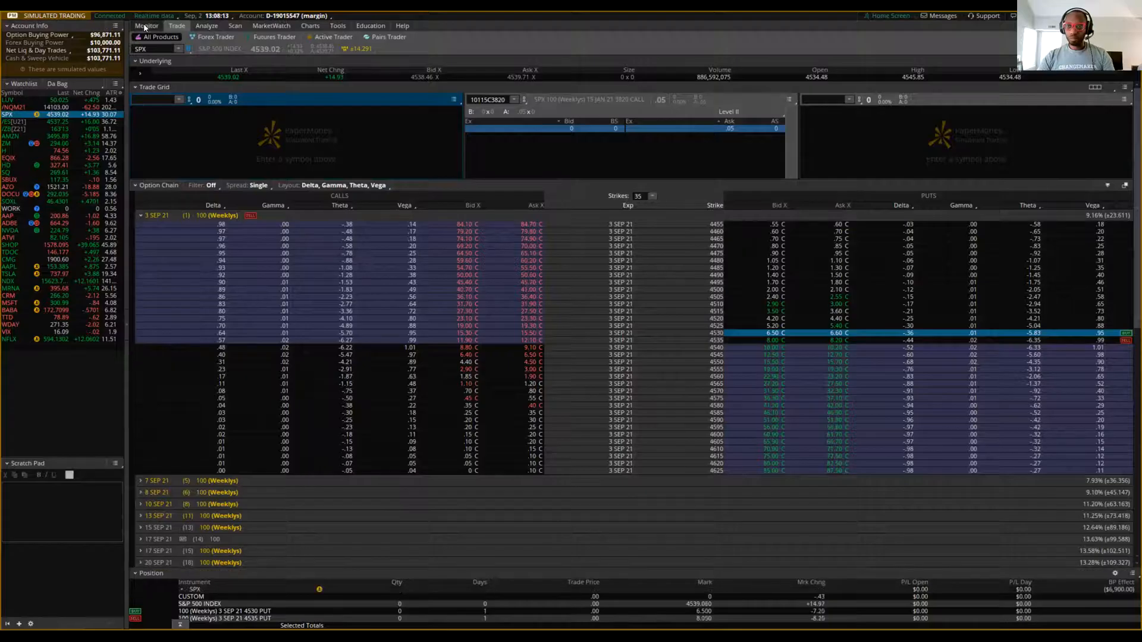
- Review the working 1.55 put vertical order in Monitor and return to the option chain
click(145, 25)
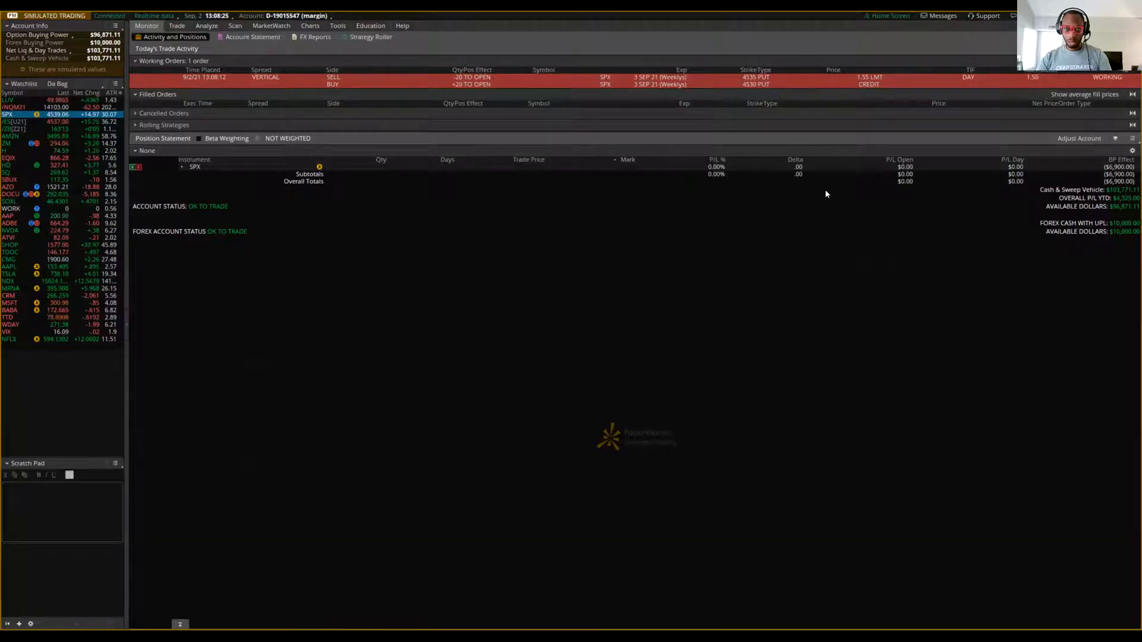
mouse_move(379, 83)
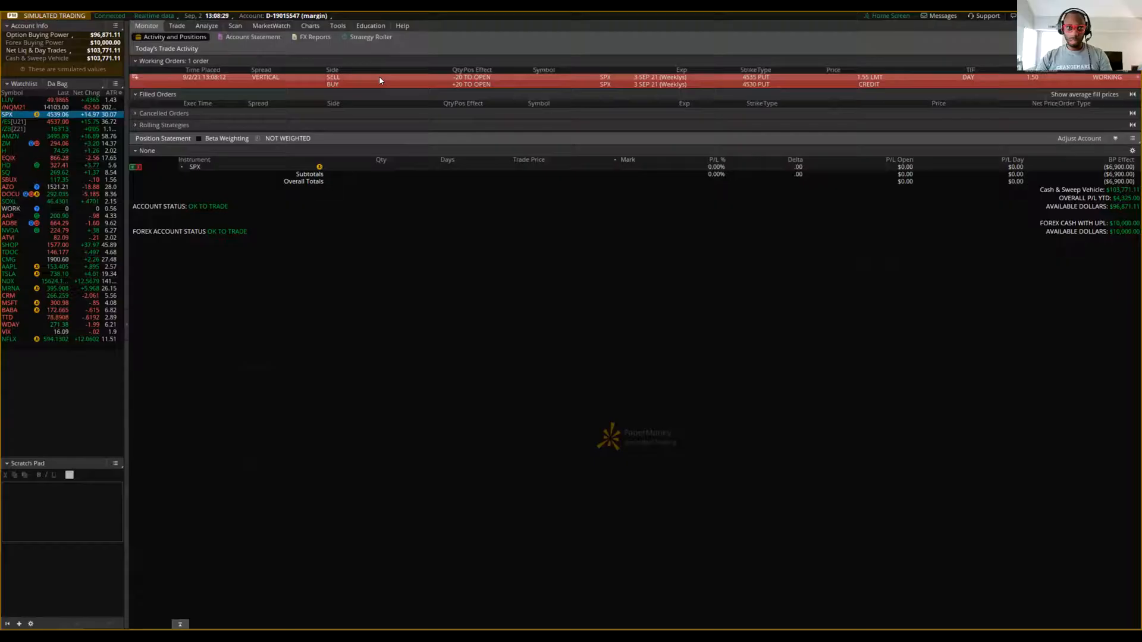
click(176, 25)
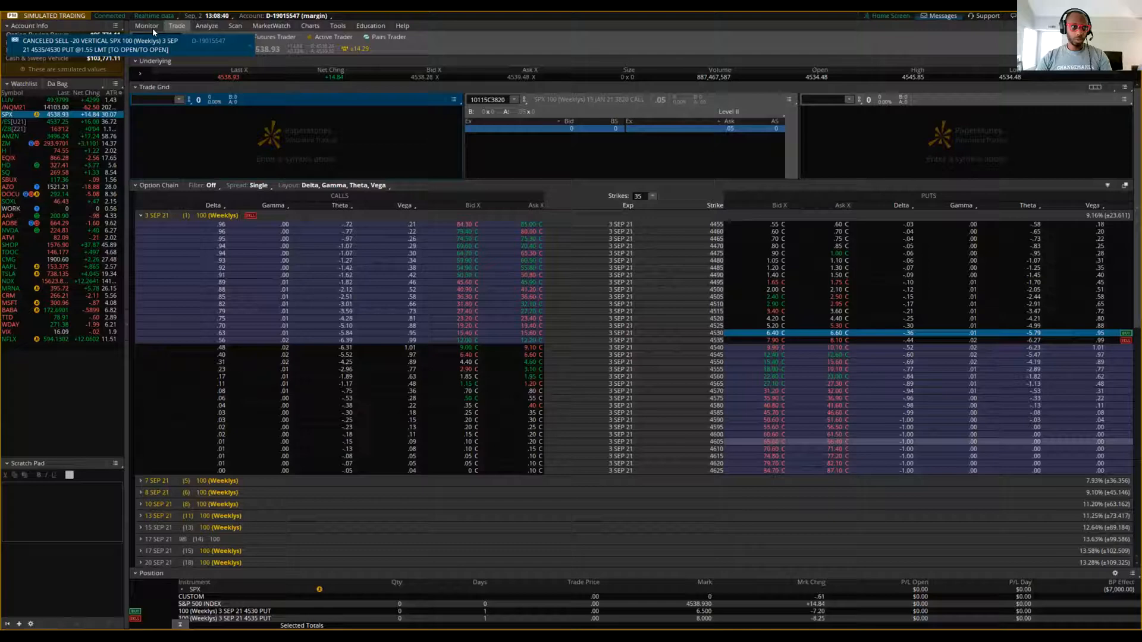
- Cancel/replace the working vertical order at a 1.50 credit and send it for a fill
click(146, 25)
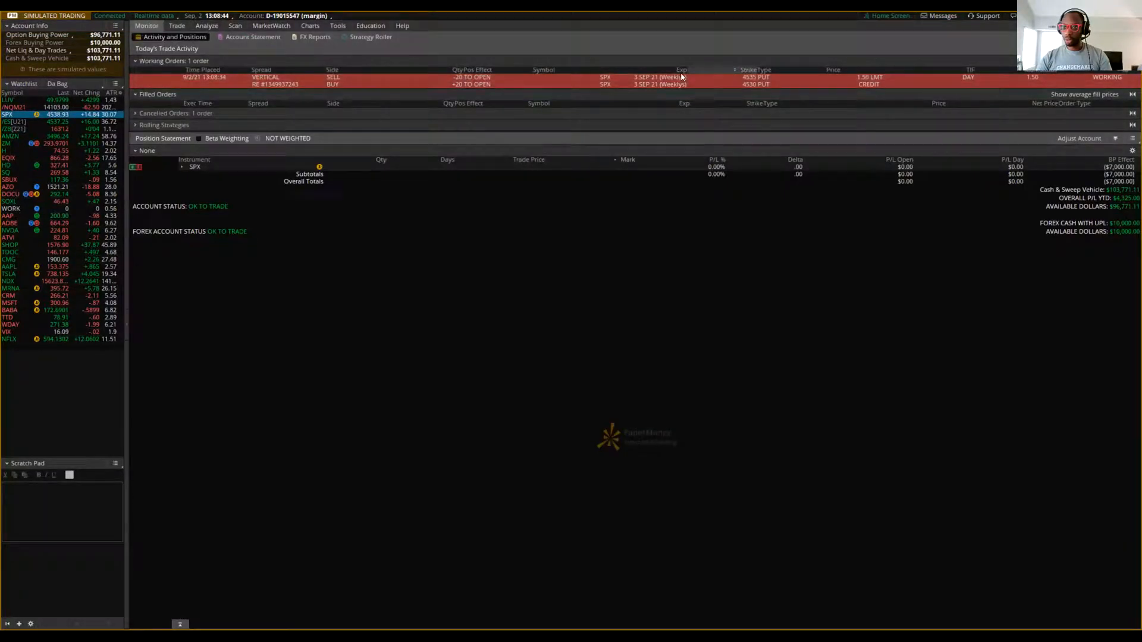
right_click(652, 79)
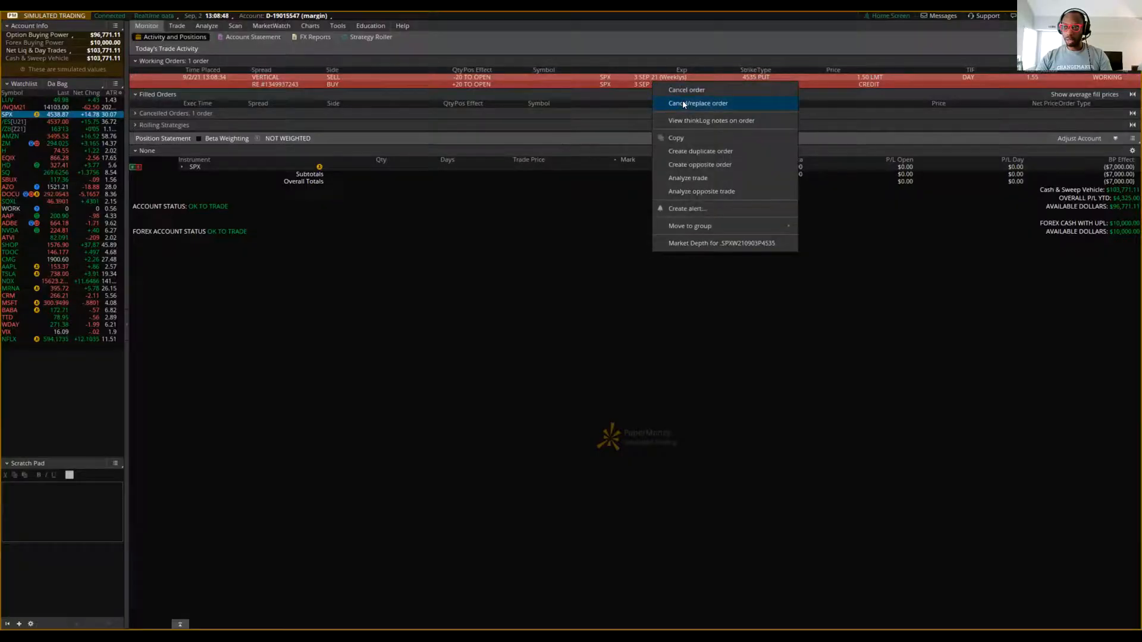
click(697, 102)
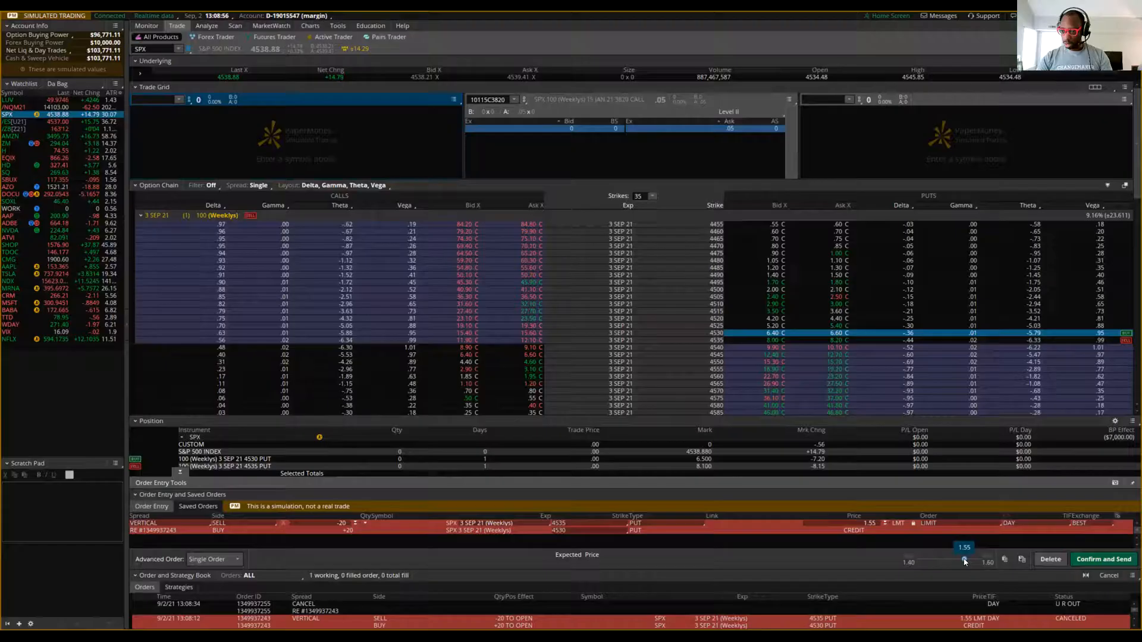
click(1104, 559)
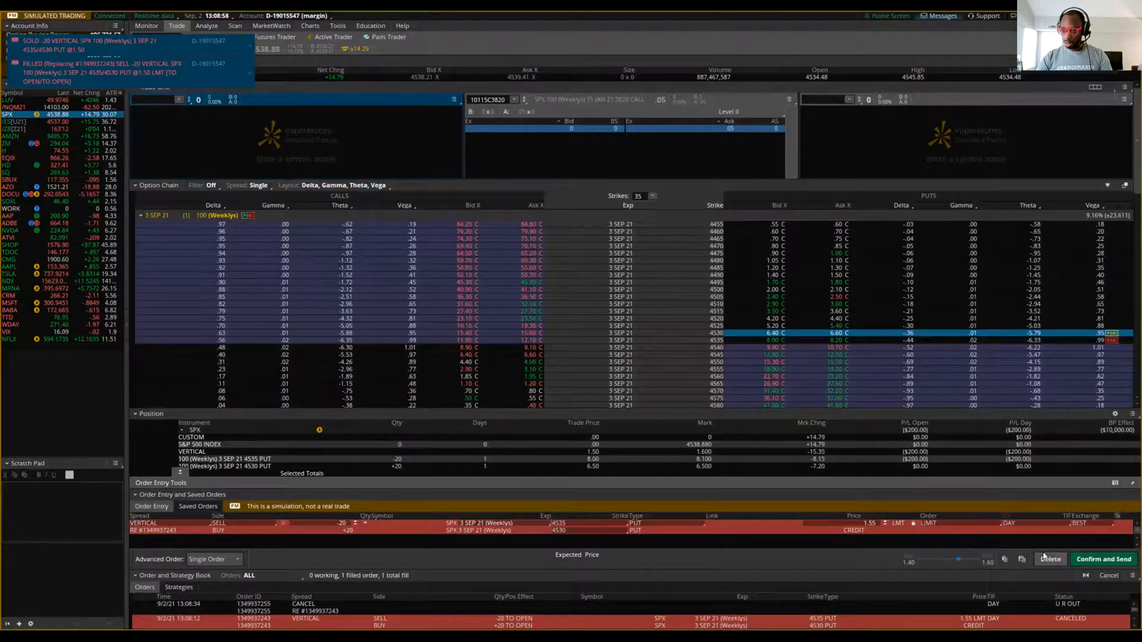
click(145, 25)
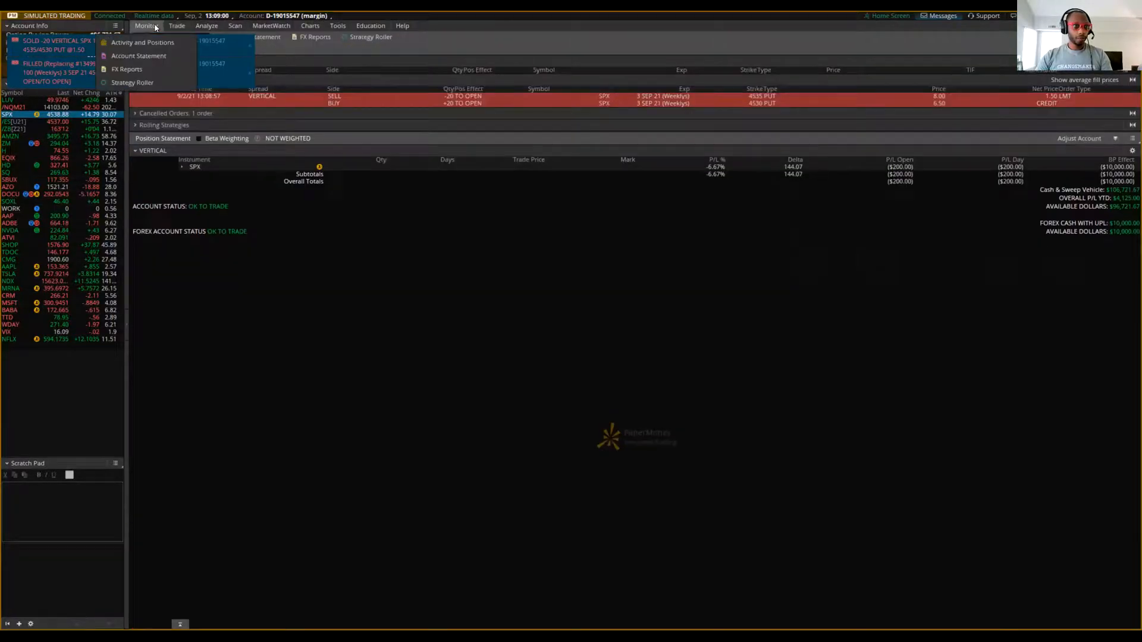
- Expand the SPX position to show -20 4535 puts at 8.00 and +20 4530 puts at 6.50
click(143, 42)
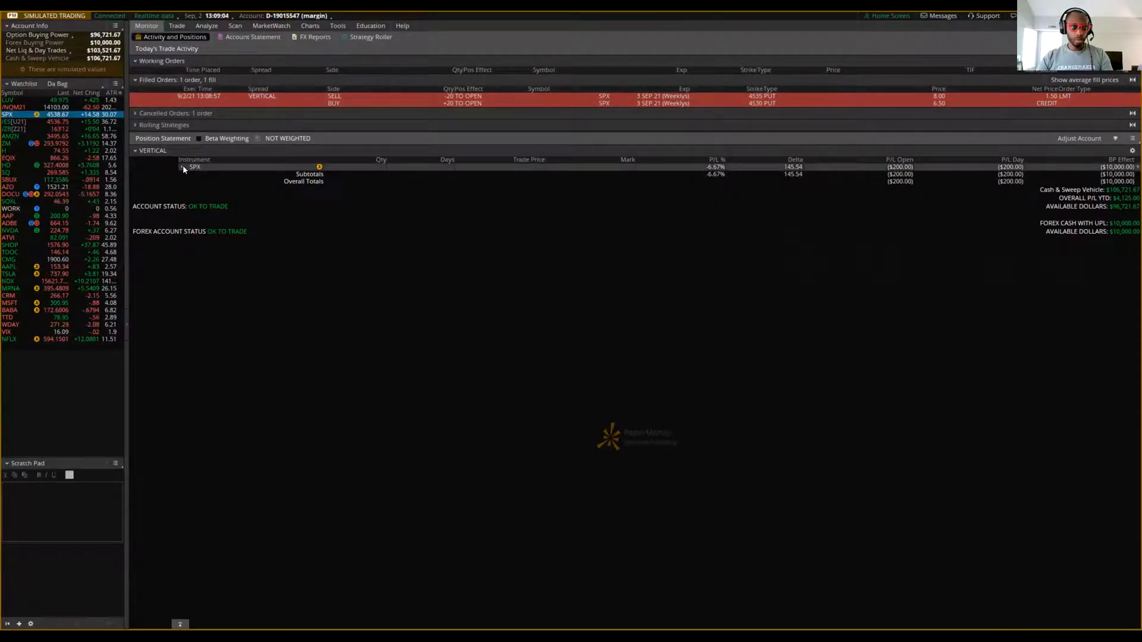
click(181, 167)
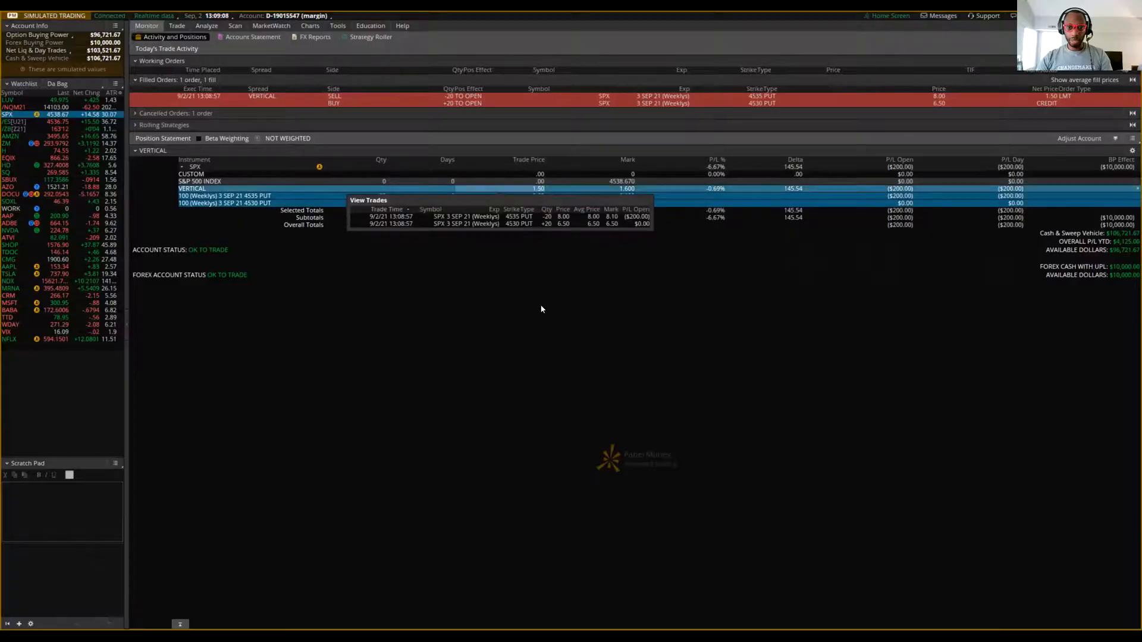
mouse_move(873, 233)
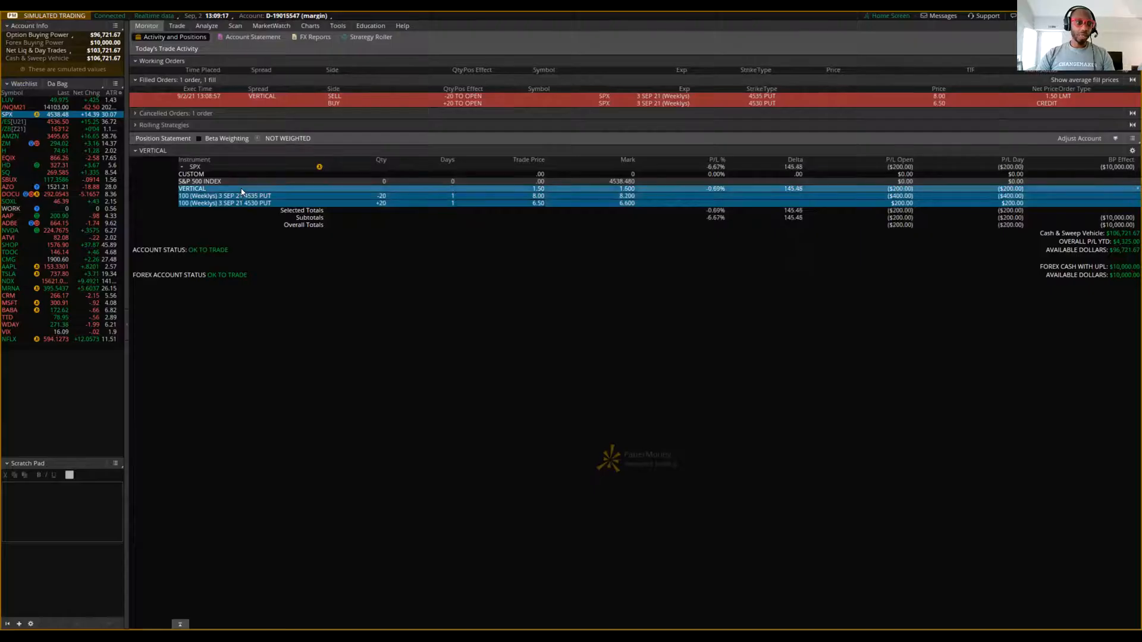
- Create a closing order to buy back 20 of the 4535/4530 put vertical at 1.60 limit
right_click(240, 195)
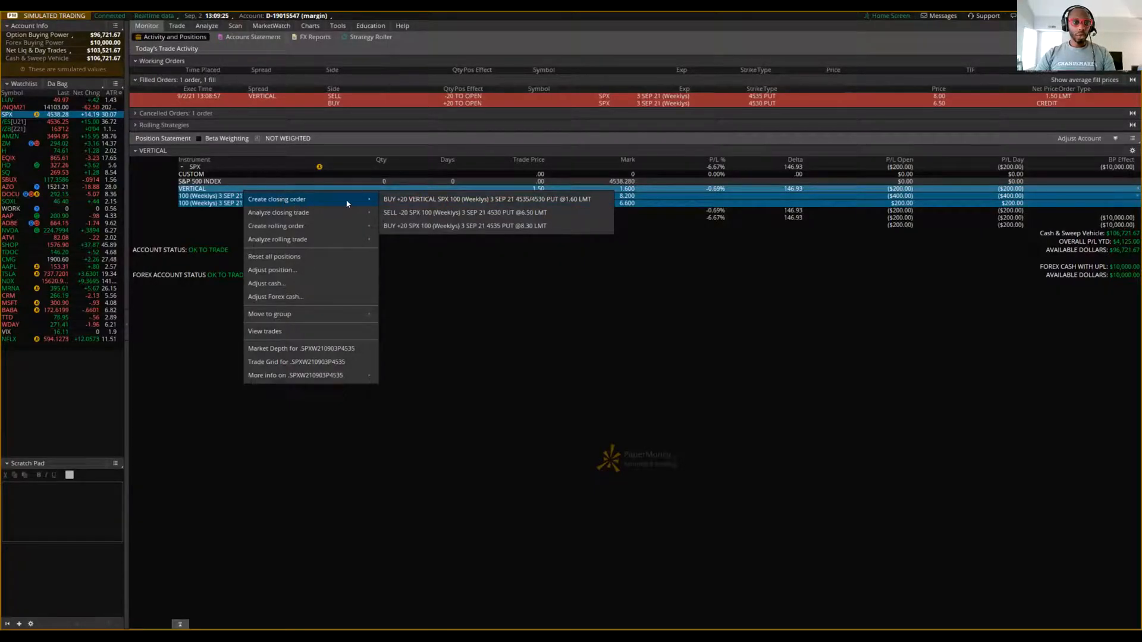
click(276, 199)
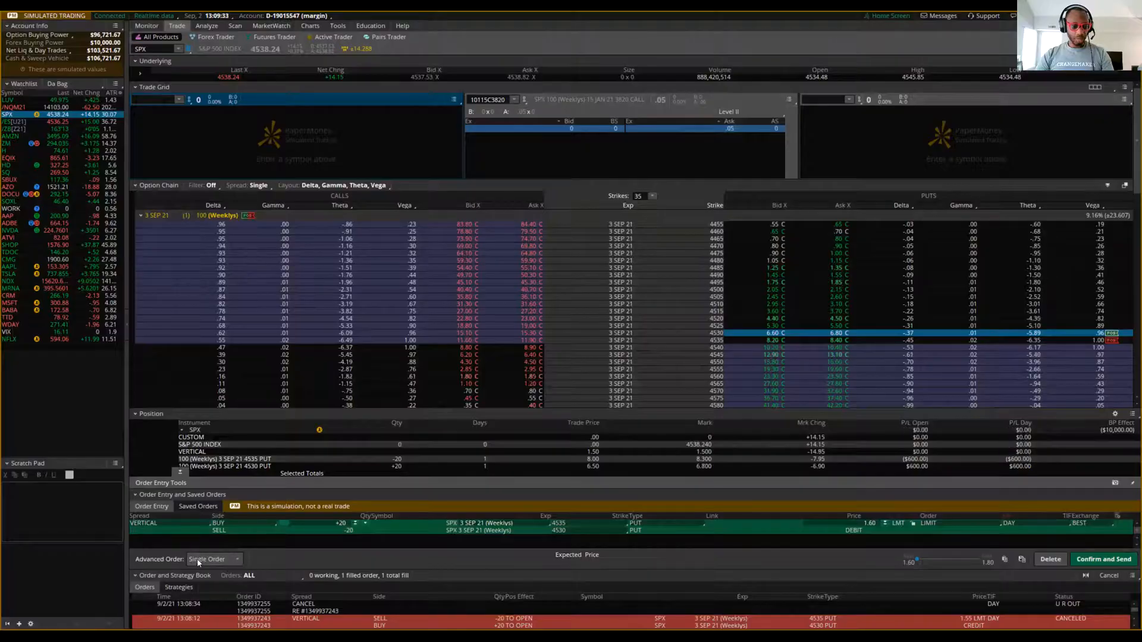
- Make the closing ticket an OCO pair by duplicating the buy-back order, one leg at 1.20
click(212, 559)
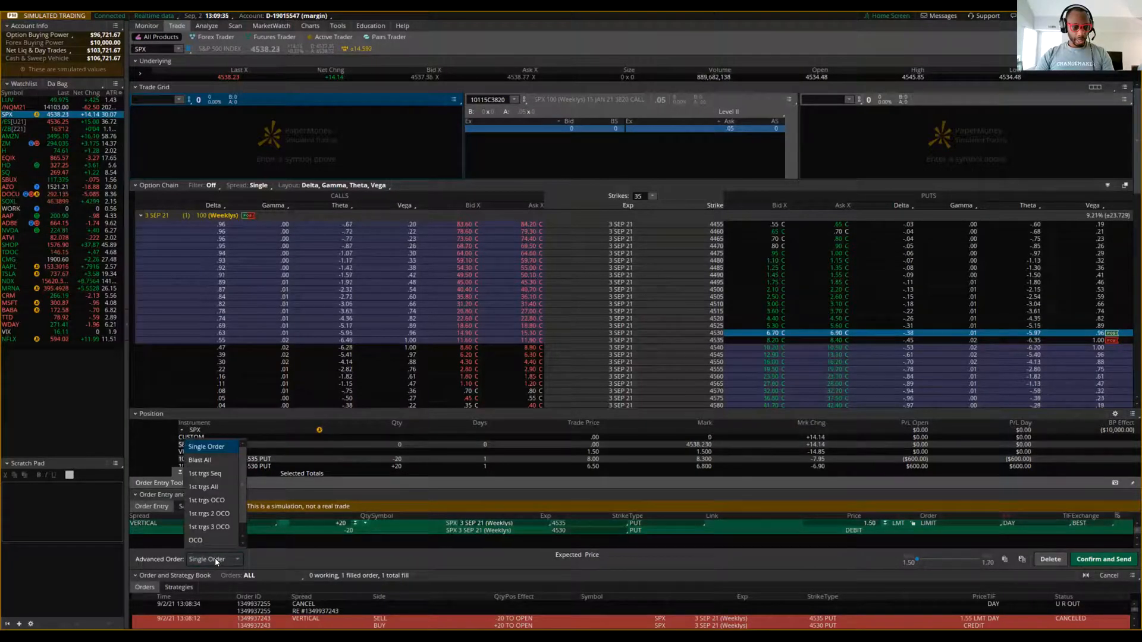
click(196, 541)
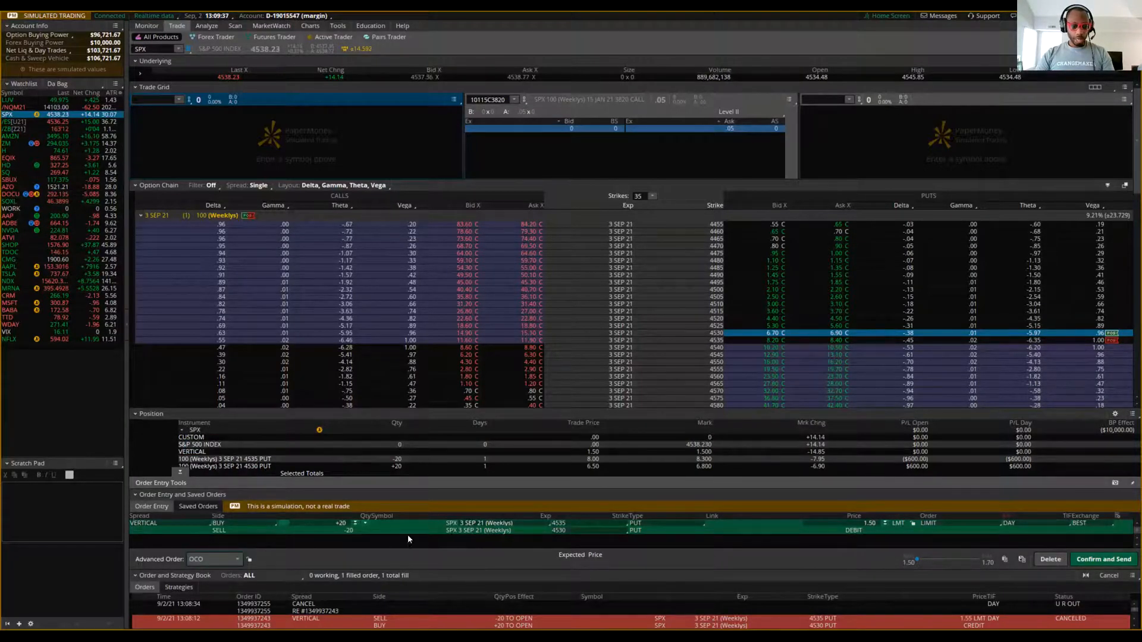
right_click(408, 519)
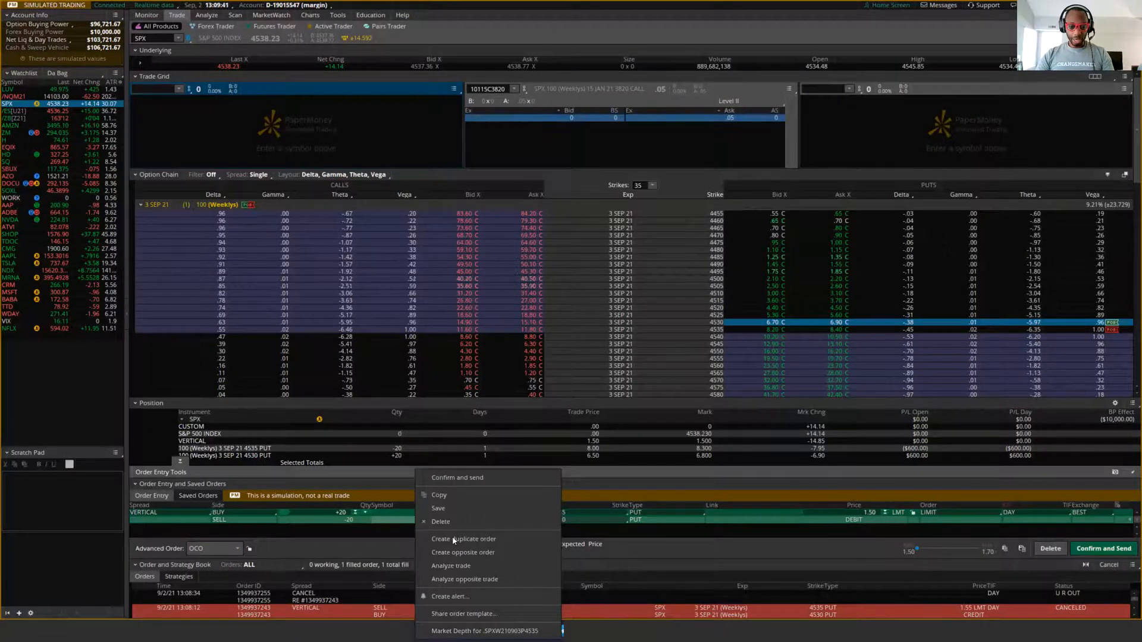
click(464, 538)
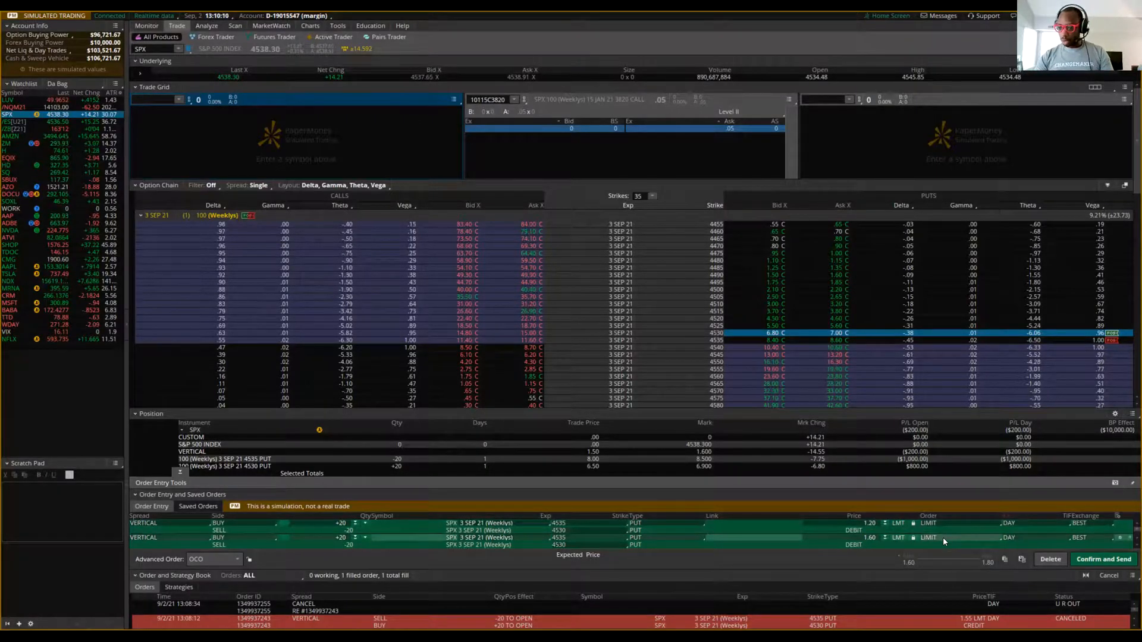
- Set the second OCO leg to a 2.40 stop and send the 1.20 limit / 2.40 stop bracket
click(930, 524)
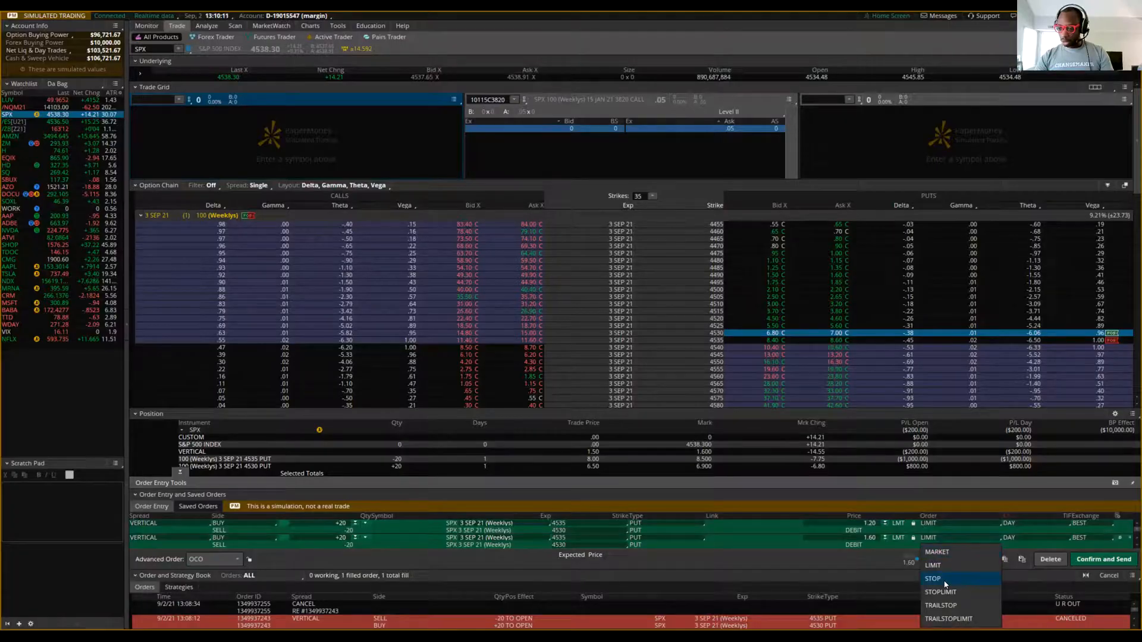
click(935, 579)
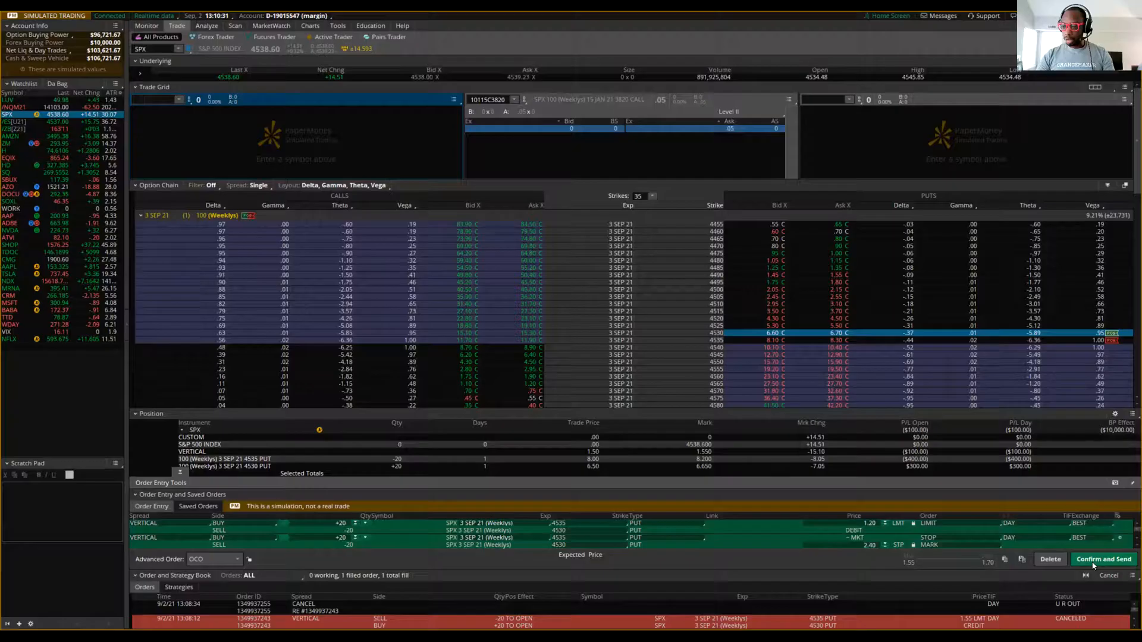
click(1103, 559)
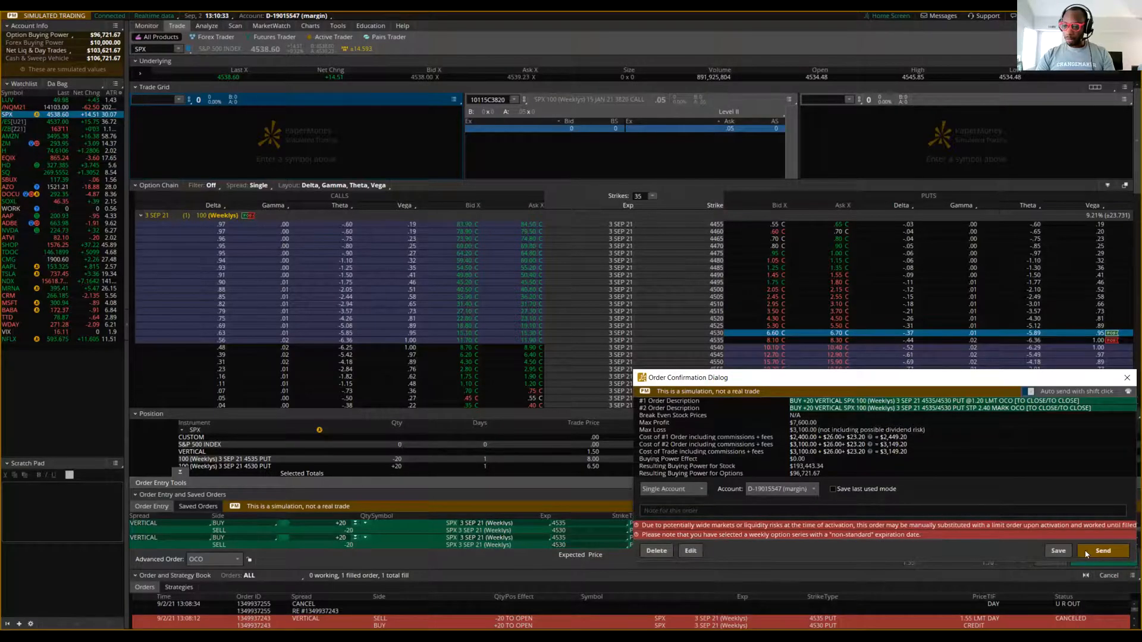
click(1102, 551)
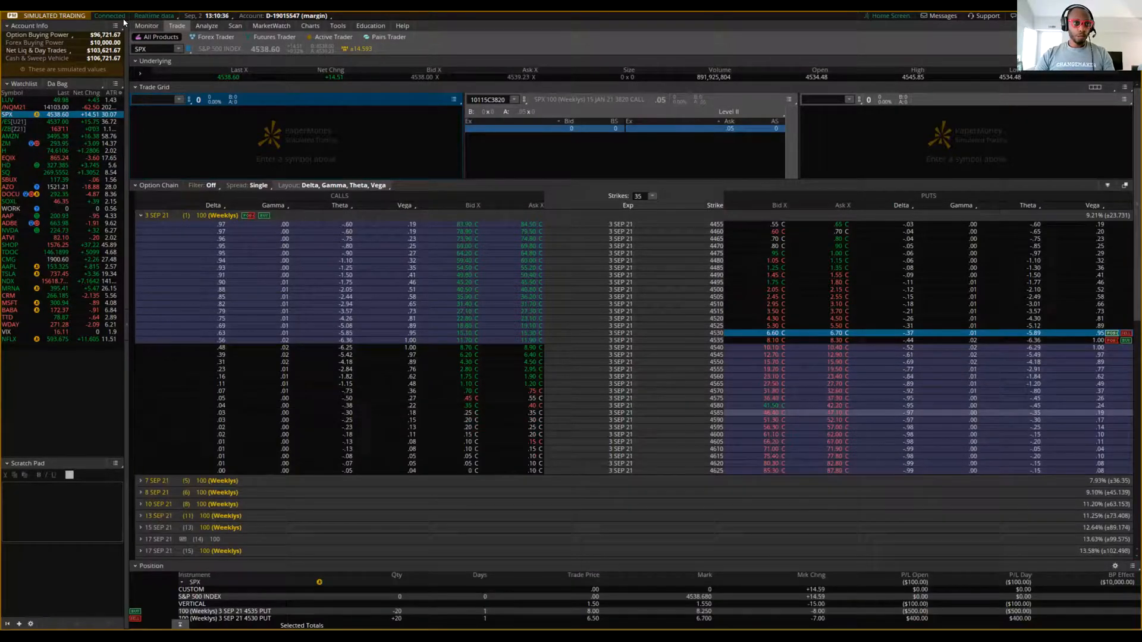
- Check Monitor for the two working OCO closing orders: 1.20 limit and 2.40 stop
click(145, 25)
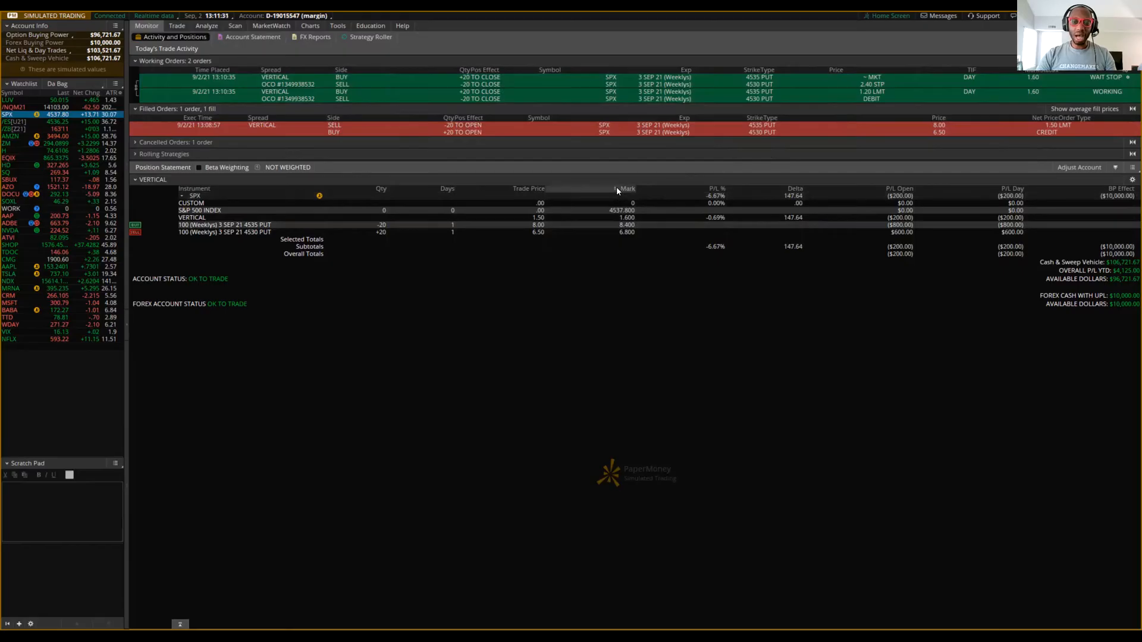
mouse_move(657, 254)
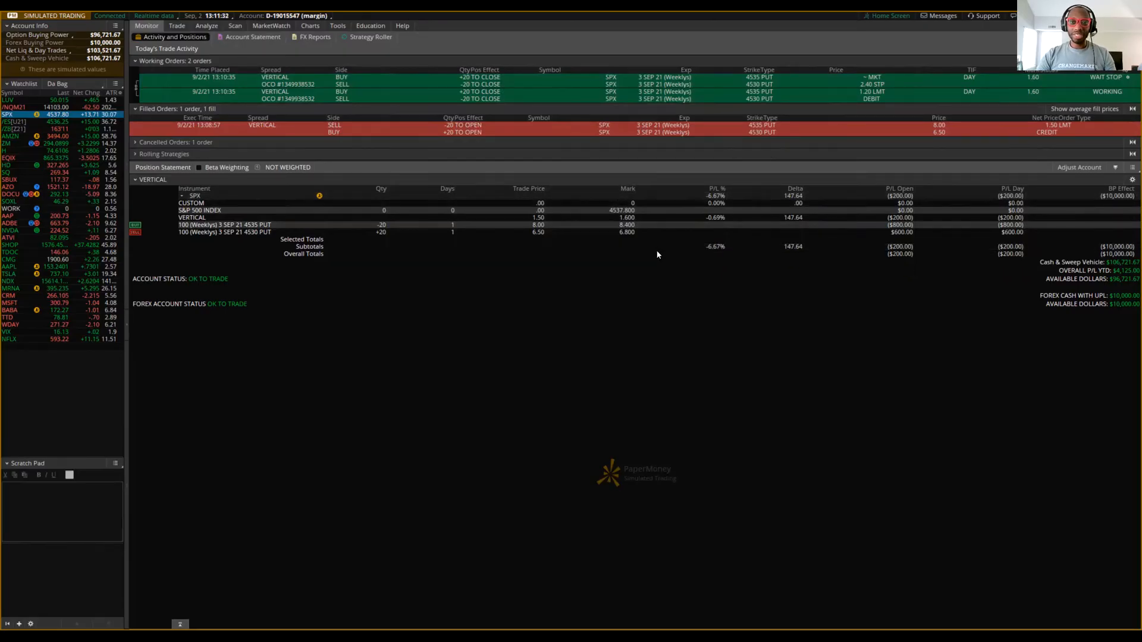